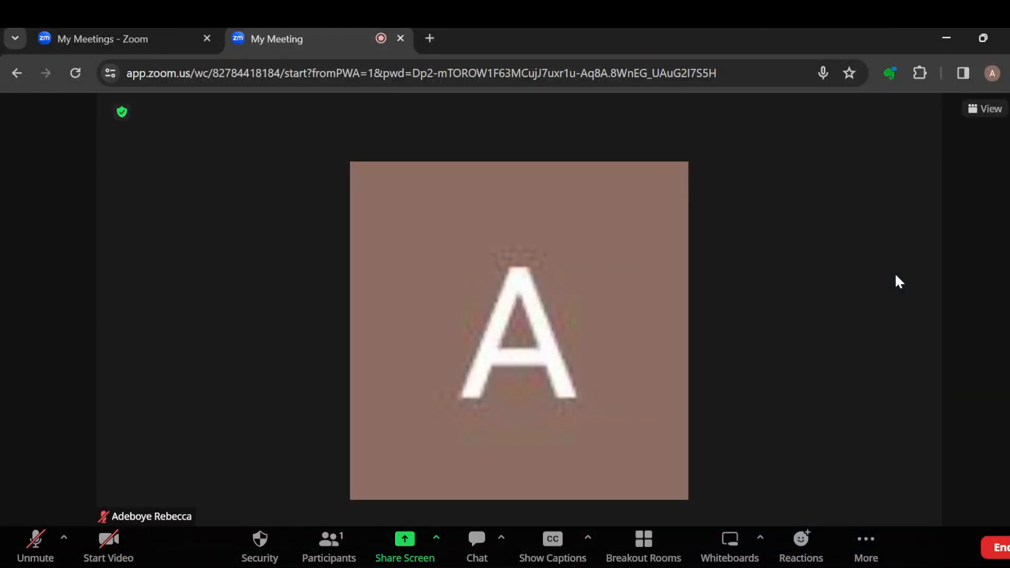
- Switch to the 'My Meetings - Zoom' tab showing today's 5:00–6:00 AM My Meeting
{"action": "left_click", "coordinate": [97, 38]}
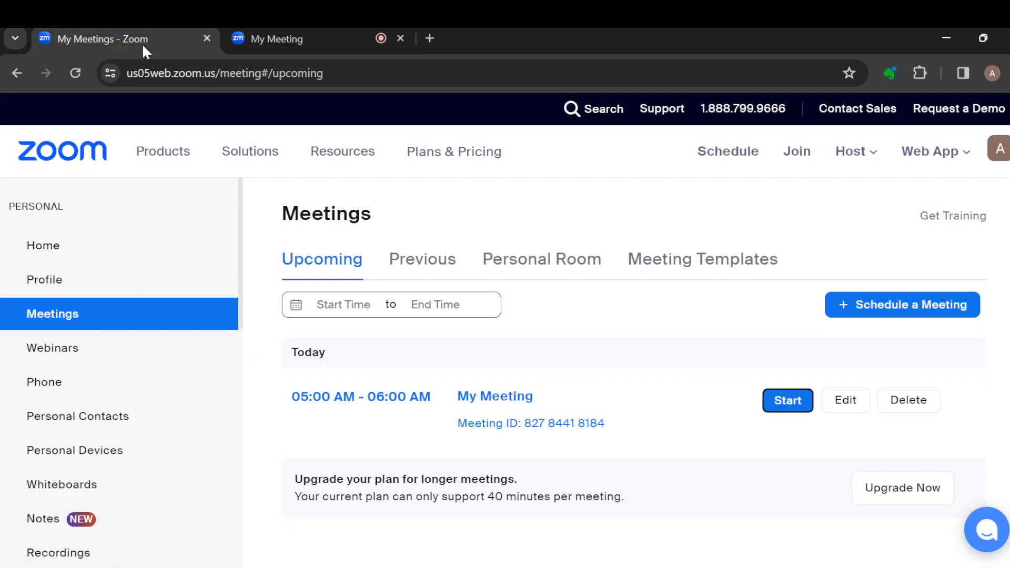
{"action": "mouse_move", "coordinate": [42, 245]}
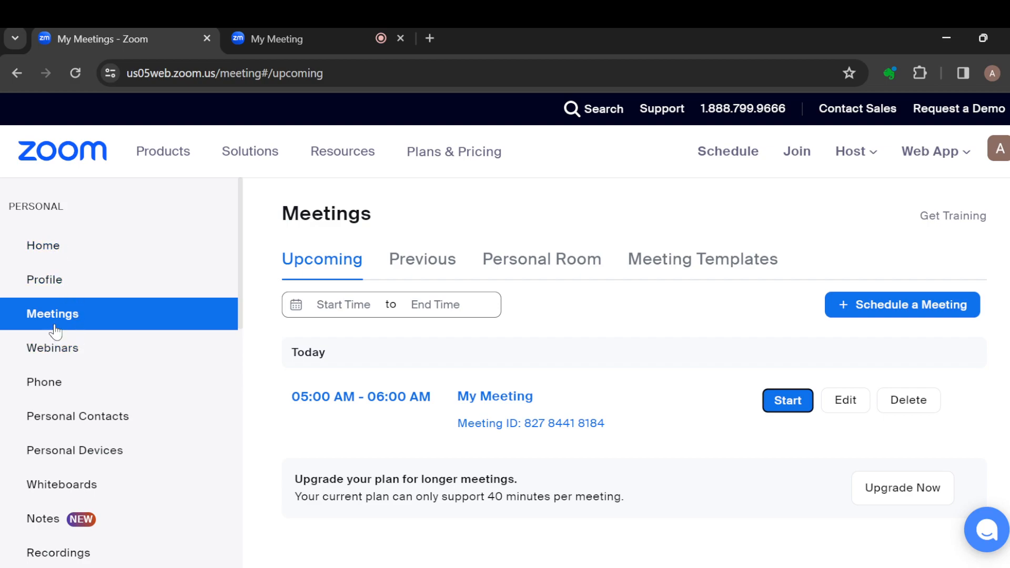
{"action": "mouse_move", "coordinate": [166, 327]}
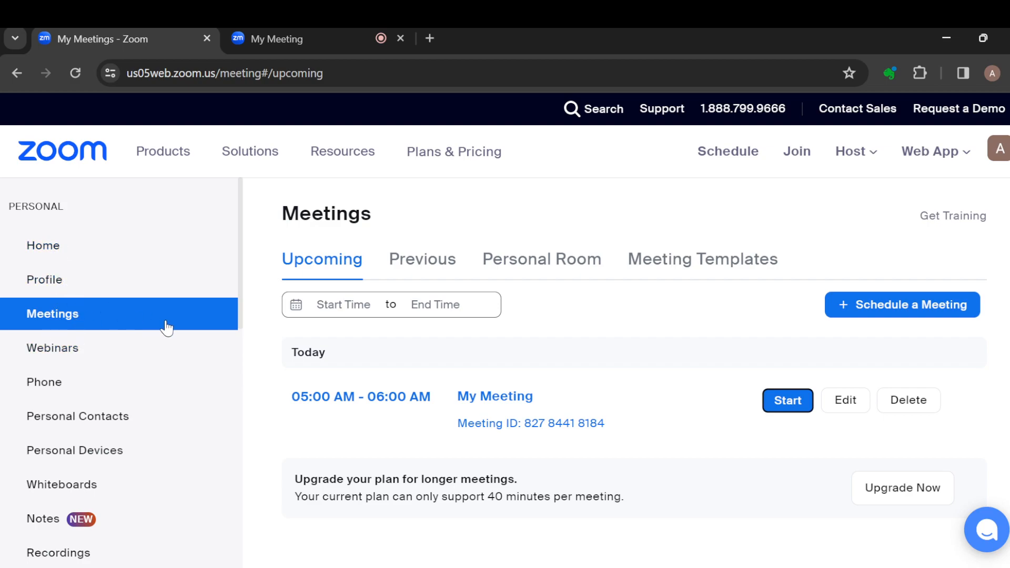
{"action": "mouse_move", "coordinate": [712, 387]}
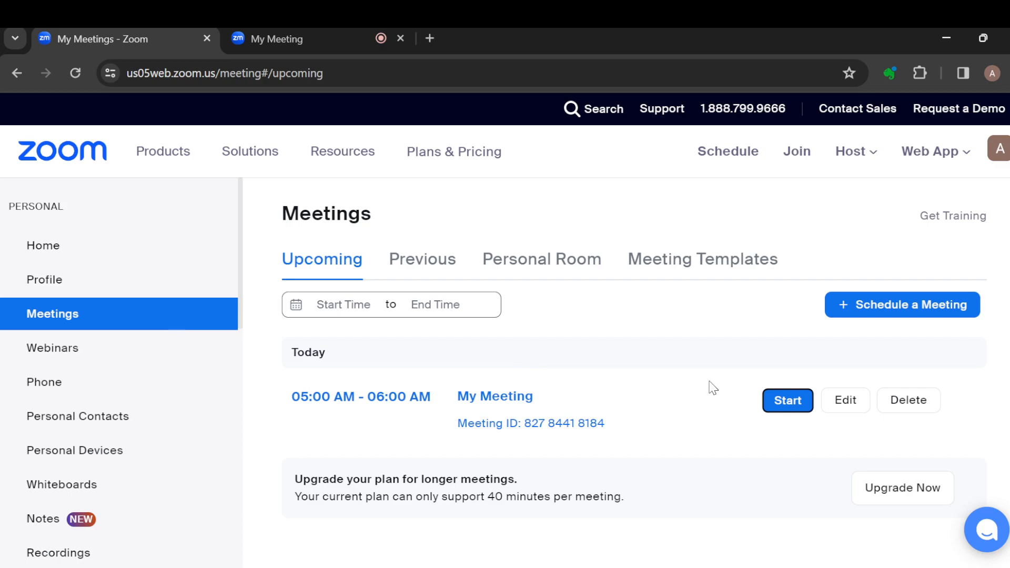
- Switch back to the 'My Meeting' tab where the meeting is still running
{"action": "left_click", "coordinate": [786, 400]}
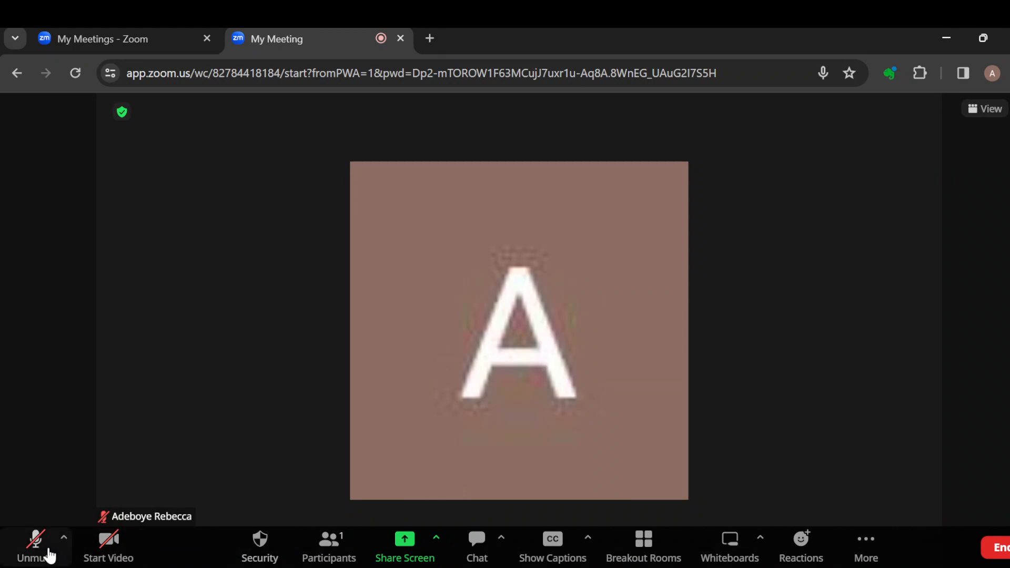
{"action": "mouse_move", "coordinate": [475, 555]}
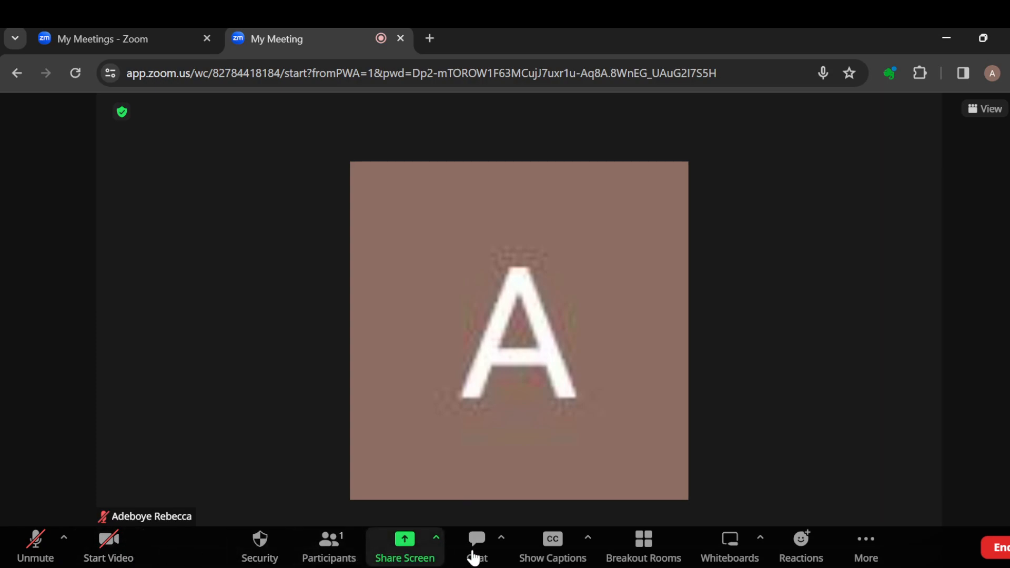
{"action": "mouse_move", "coordinate": [800, 546]}
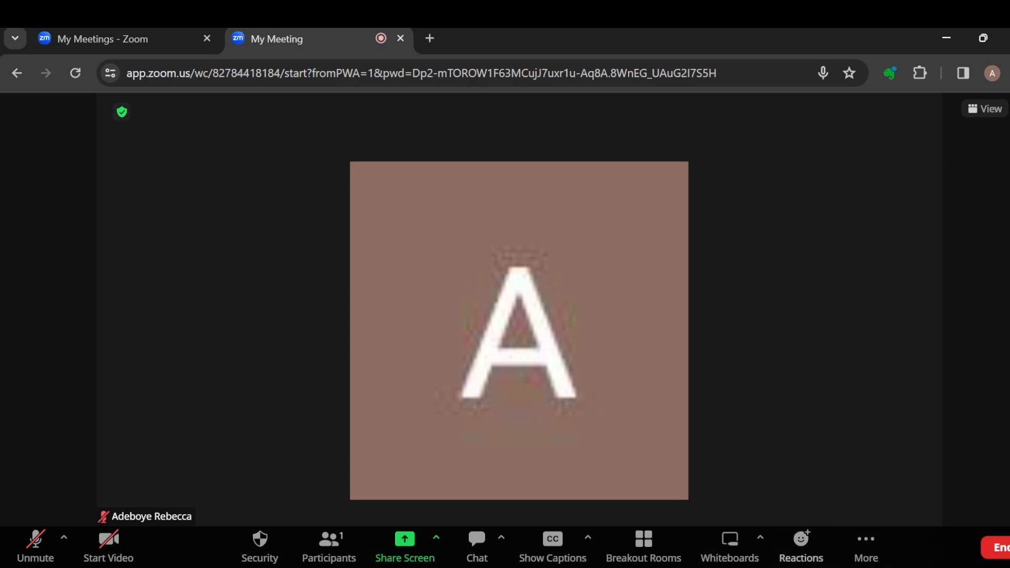
- Open the Participants panel, which lists only the muted host
{"action": "left_click", "coordinate": [328, 546]}
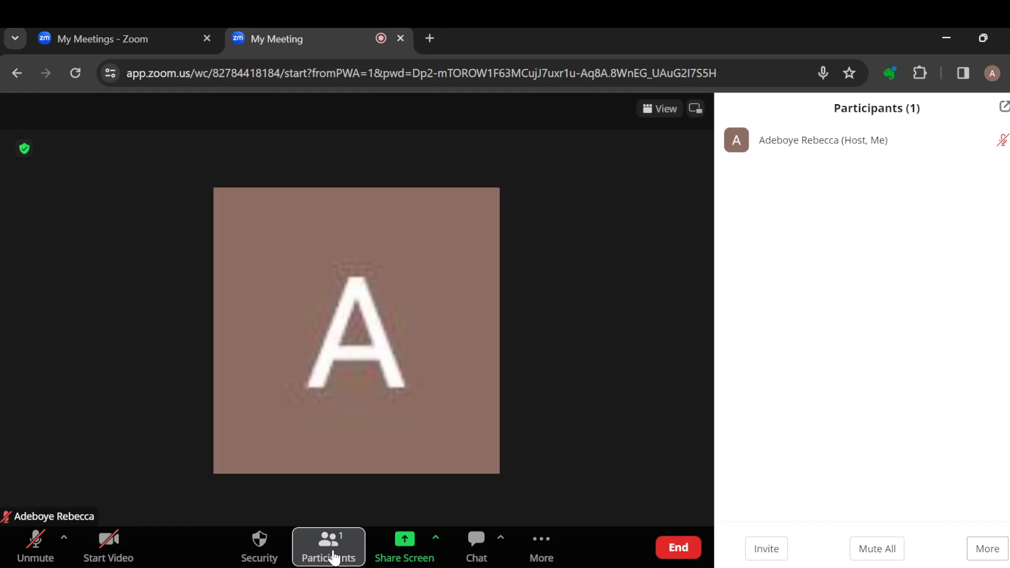
{"action": "mouse_move", "coordinate": [870, 443]}
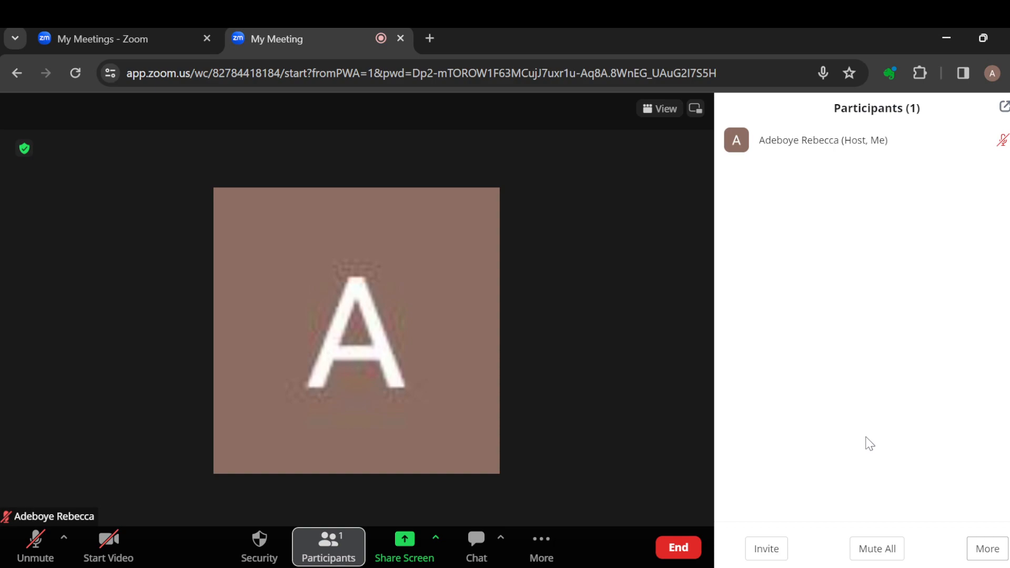
{"action": "mouse_move", "coordinate": [950, 321]}
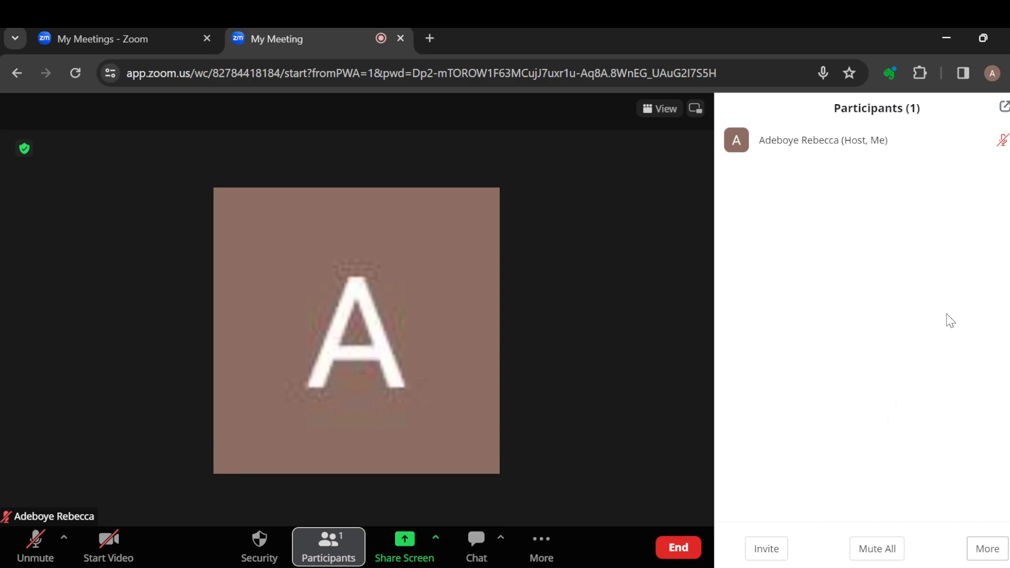
{"action": "mouse_move", "coordinate": [906, 283]}
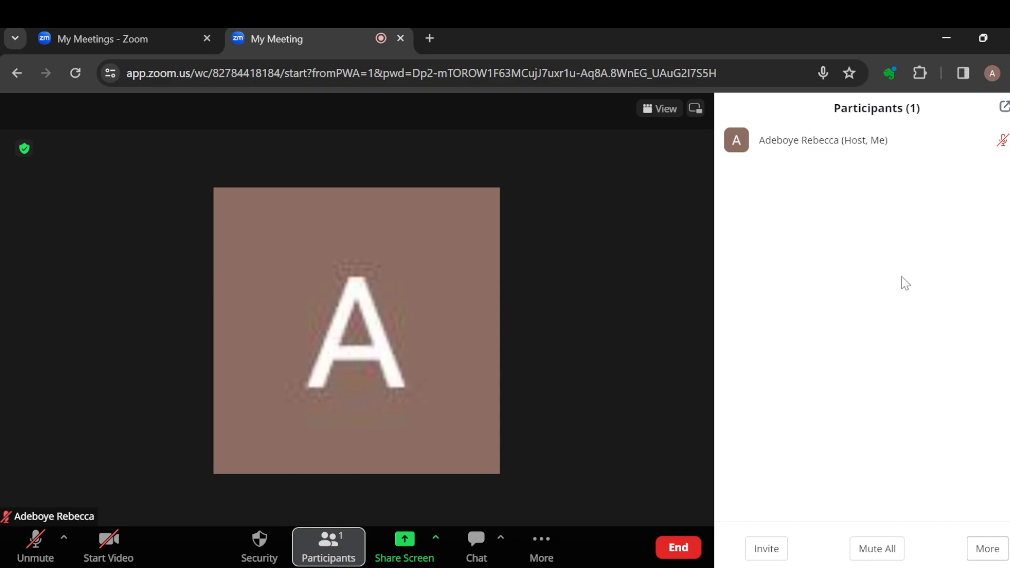
{"action": "mouse_move", "coordinate": [825, 325]}
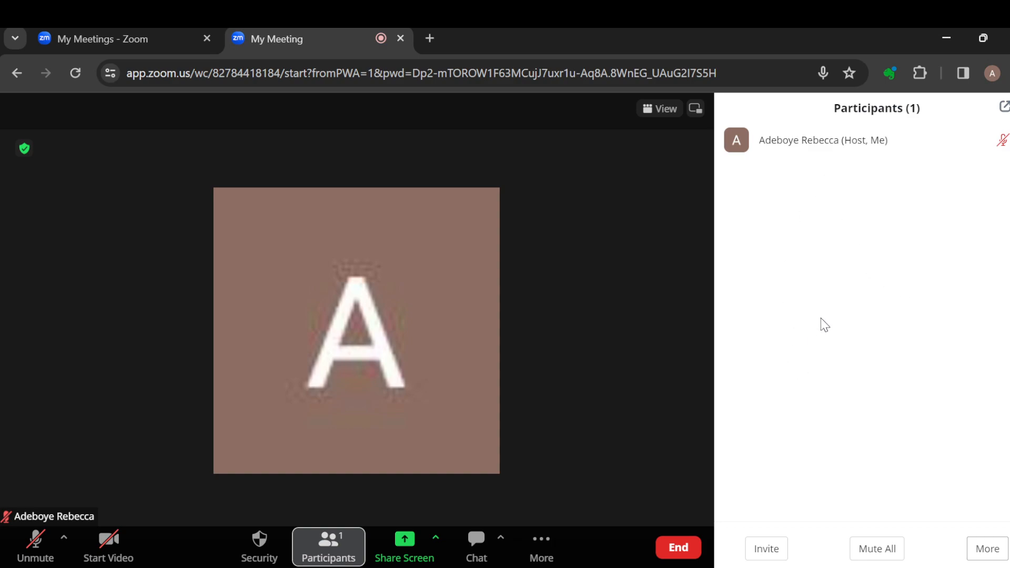
{"action": "mouse_move", "coordinate": [791, 194]}
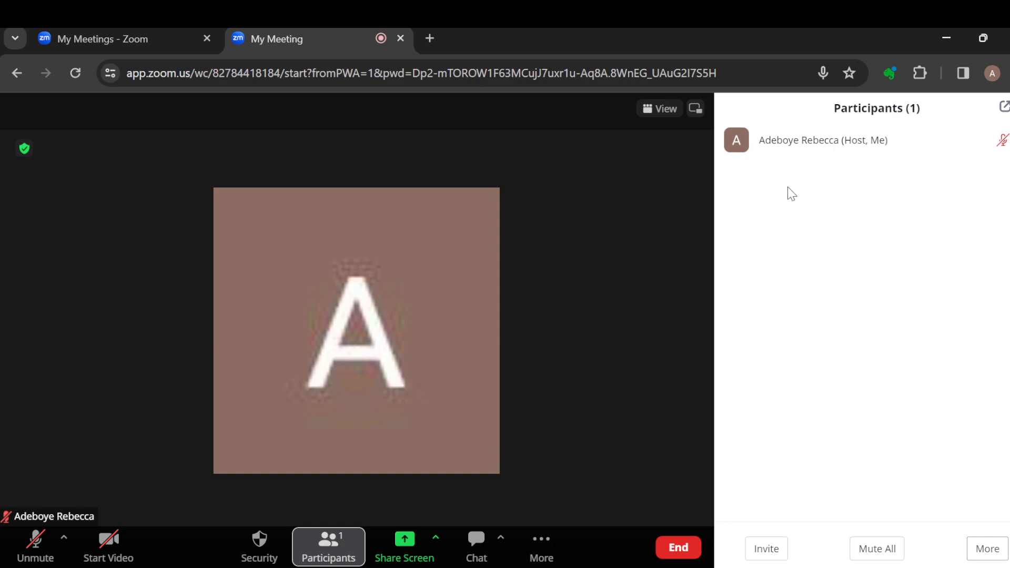
{"action": "mouse_move", "coordinate": [877, 232]}
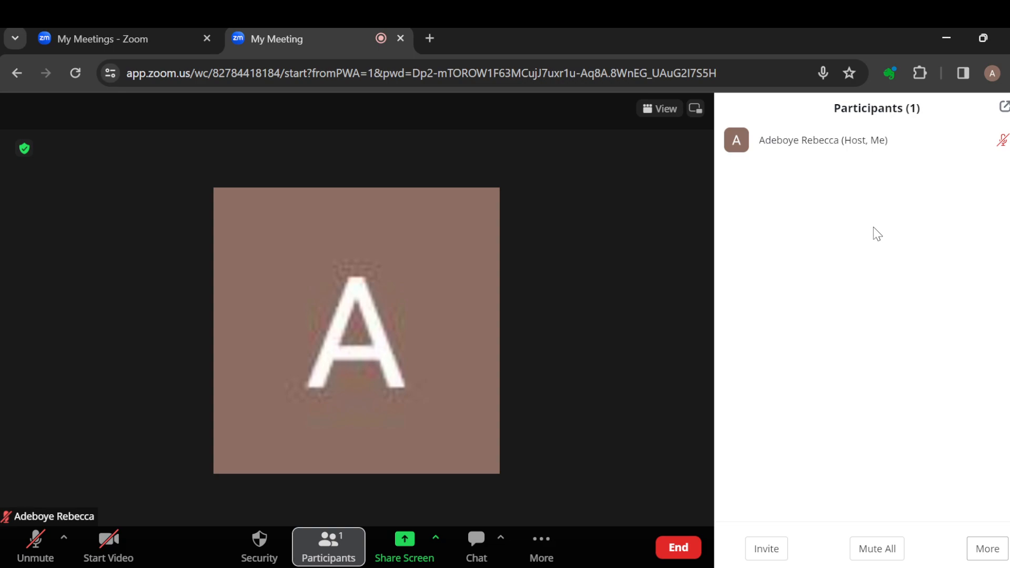
{"action": "mouse_move", "coordinate": [936, 230]}
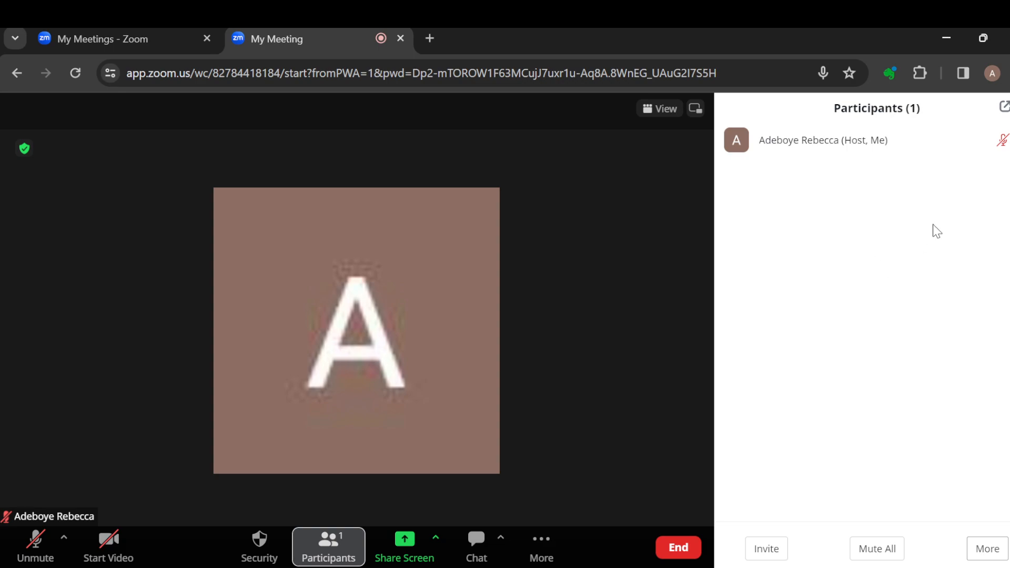
{"action": "mouse_move", "coordinate": [794, 307]}
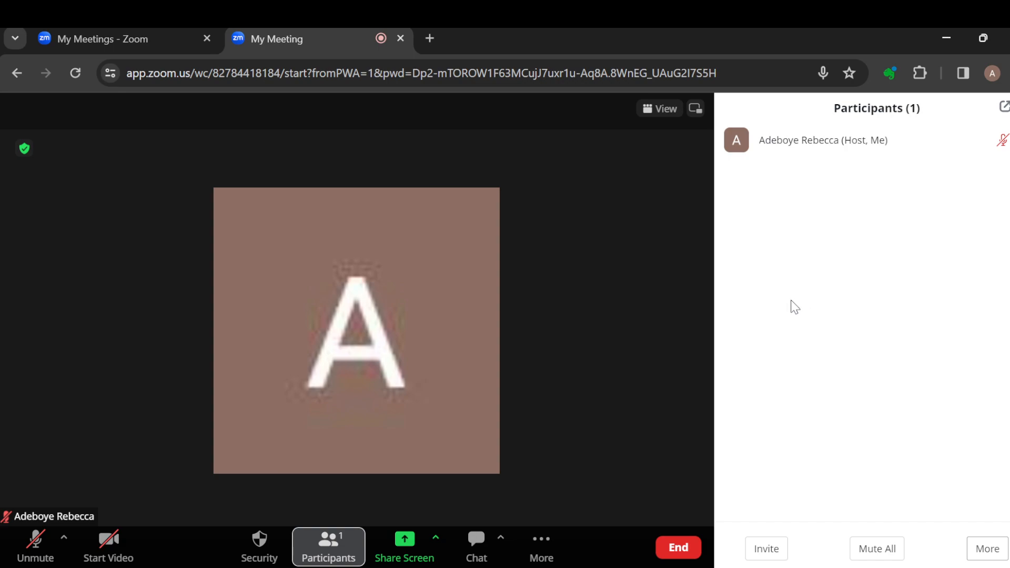
{"action": "mouse_move", "coordinate": [582, 356]}
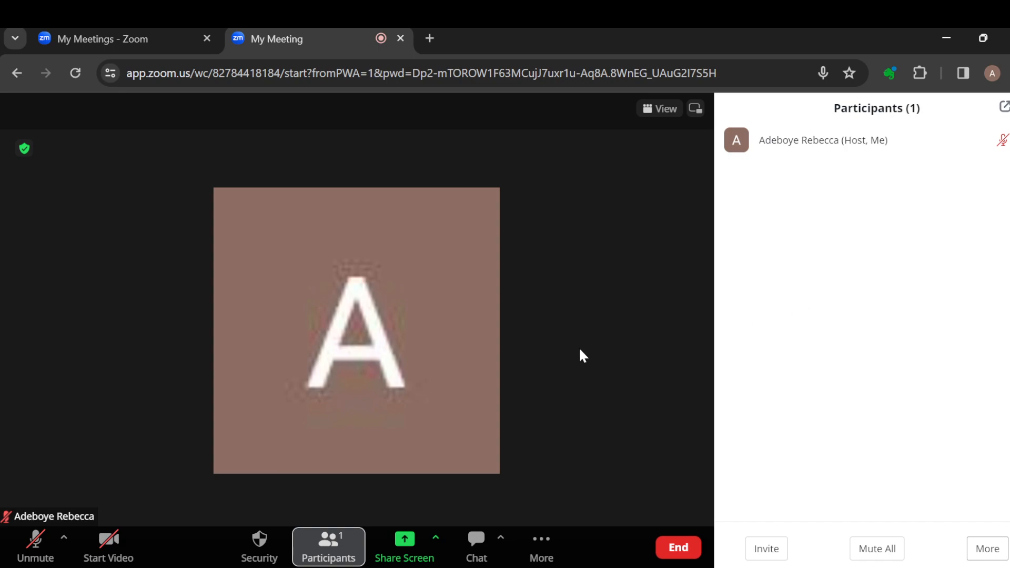
{"action": "mouse_move", "coordinate": [708, 338]}
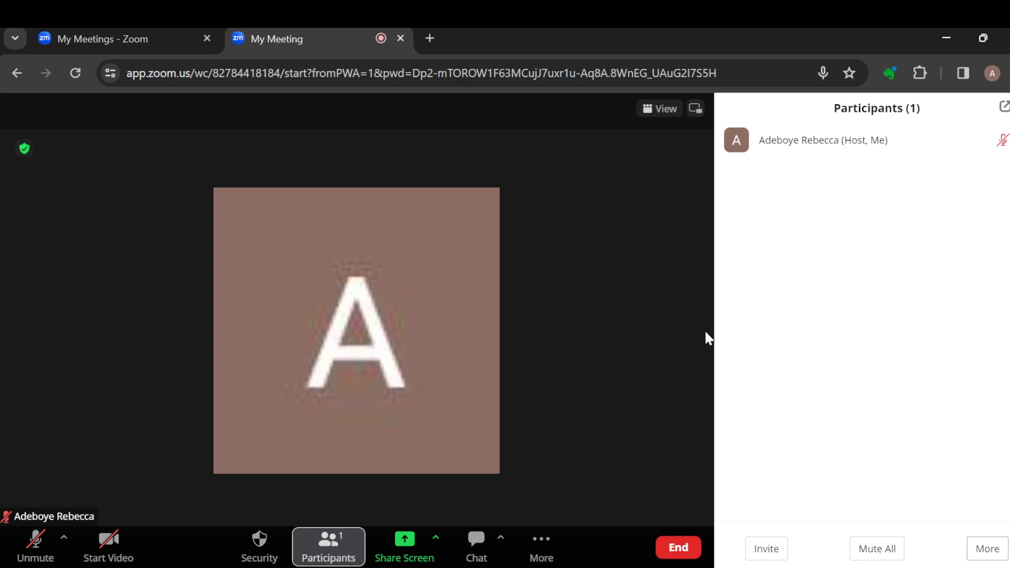